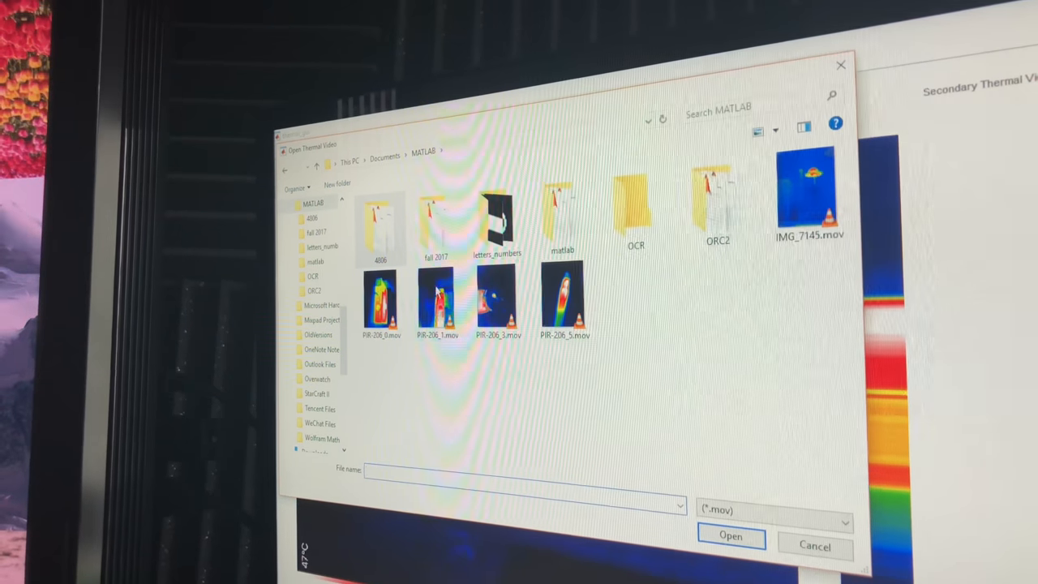
Step: Load the selected .mov thermal video and play it in both side-by-side views
click(730, 536)
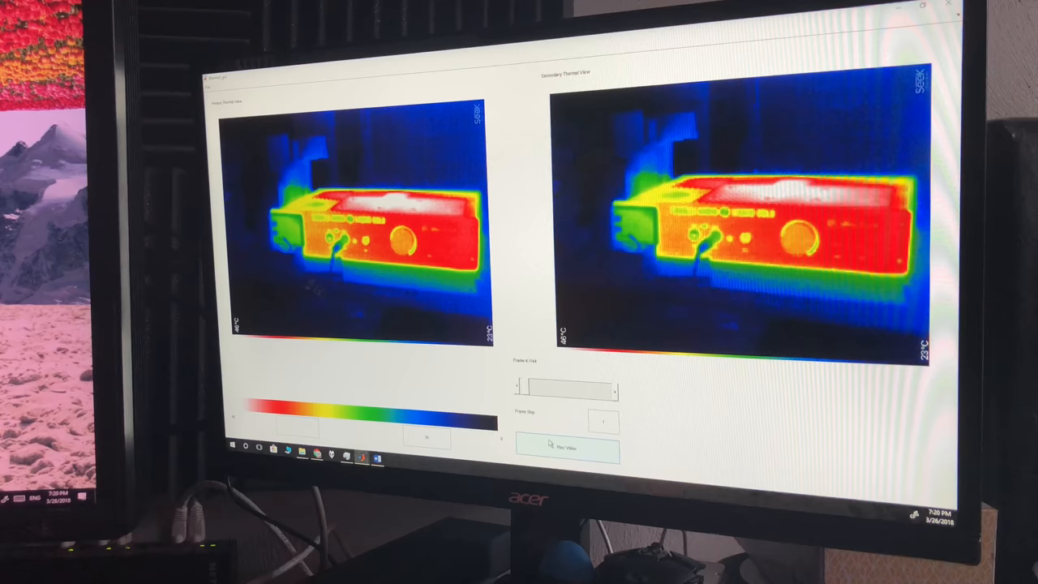
click(568, 448)
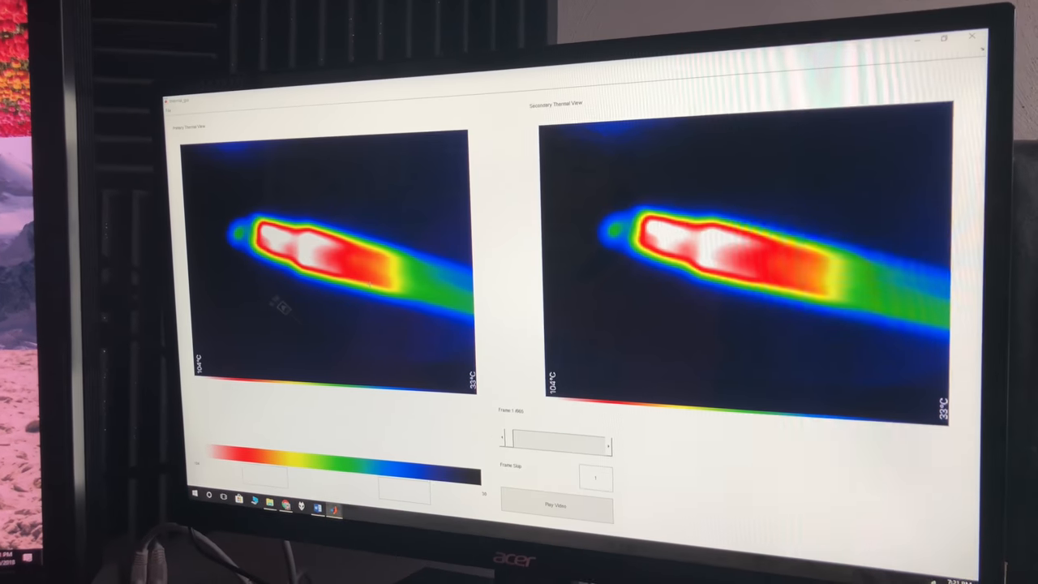